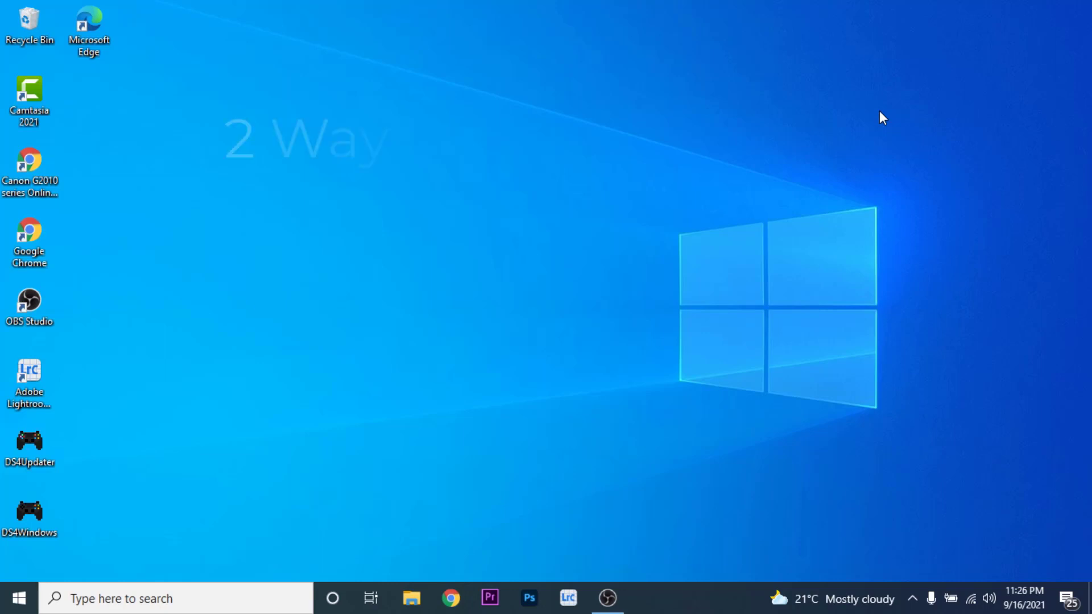
Note '2 Ways To Report sacm:' and return from the listing to the South Jersey home page
{"action": "type", "text": "2 Ways To Report sacm:"}
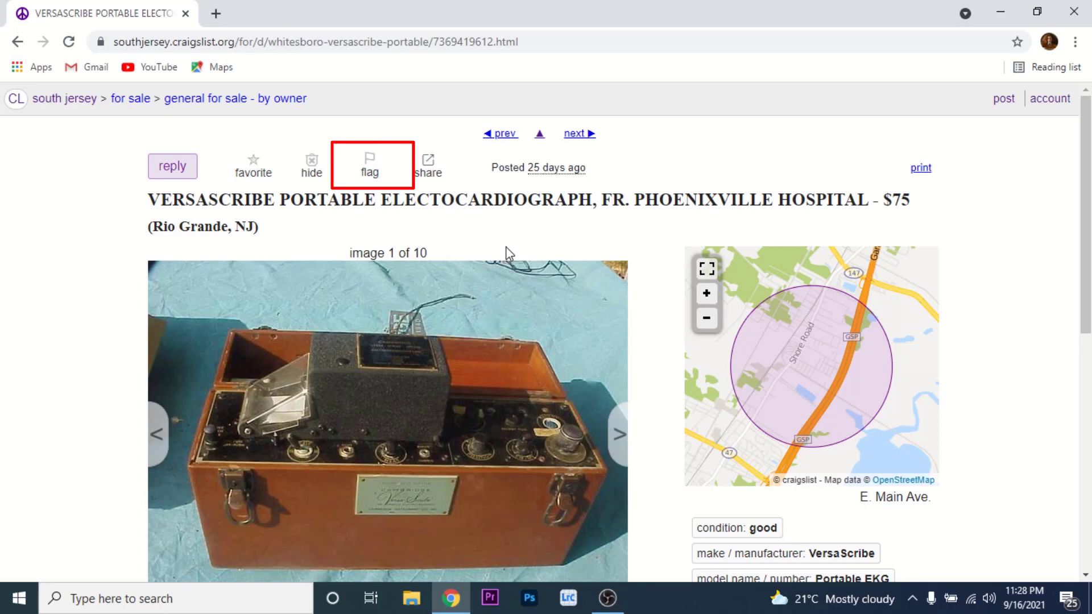
{"action": "left_click", "coordinate": [368, 155]}
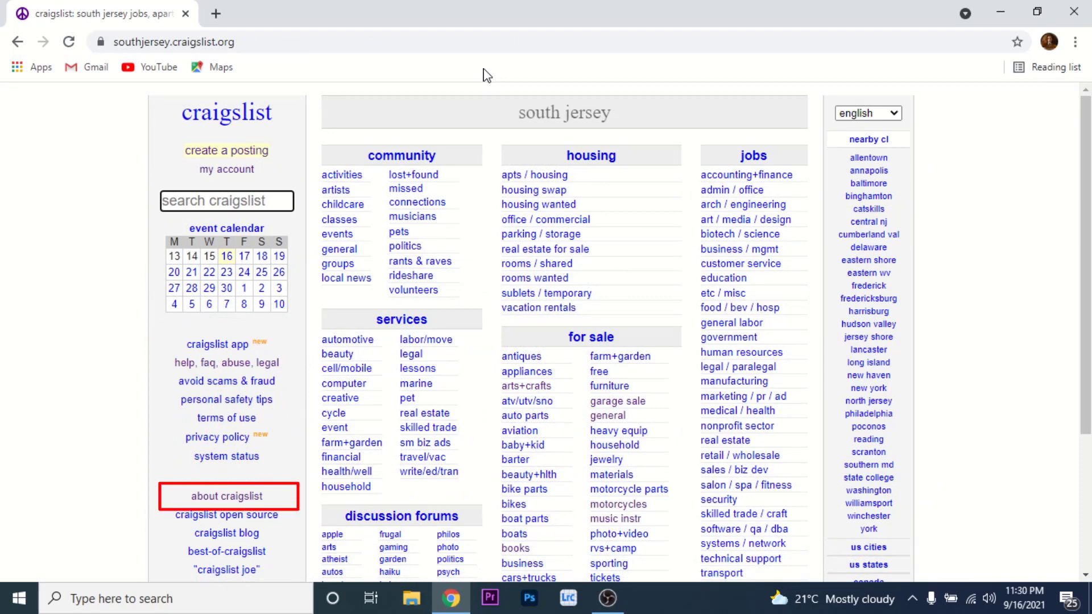
{"action": "mouse_move", "coordinate": [226, 498]}
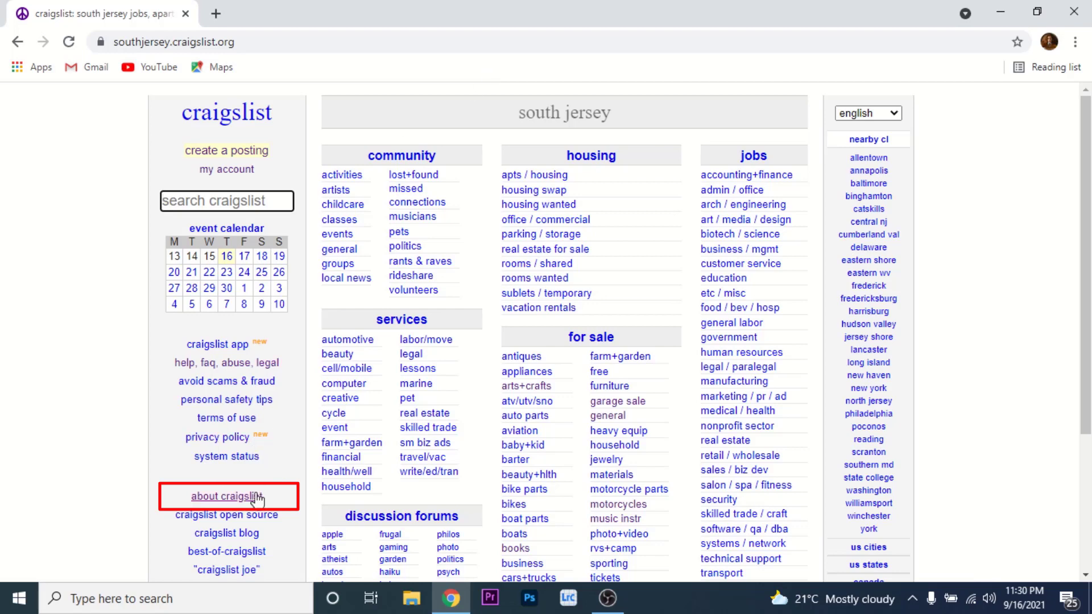
Go to the 'about craigslist' page from the home page sidebar
{"action": "left_click", "coordinate": [225, 496]}
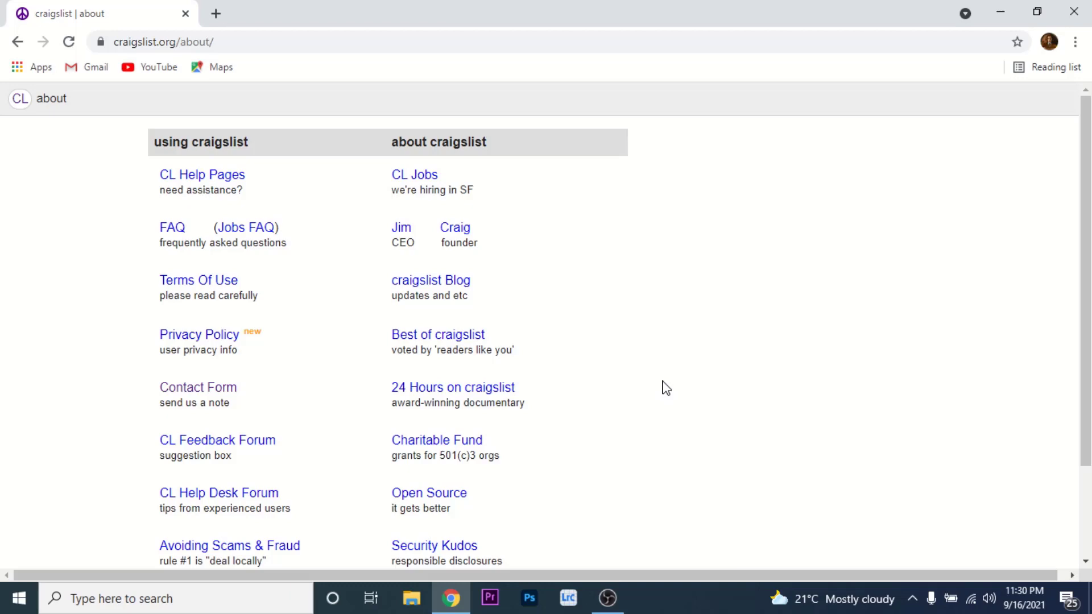
Reach the Contact Form page listing topics like technical support, scams and security
{"action": "left_click", "coordinate": [198, 387]}
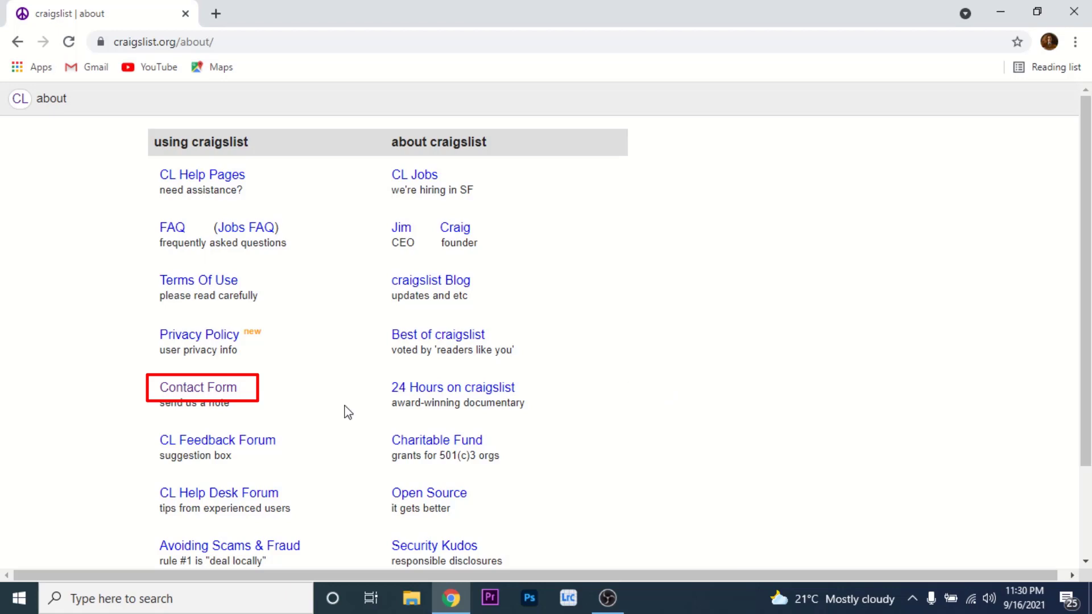
{"action": "left_click", "coordinate": [200, 387]}
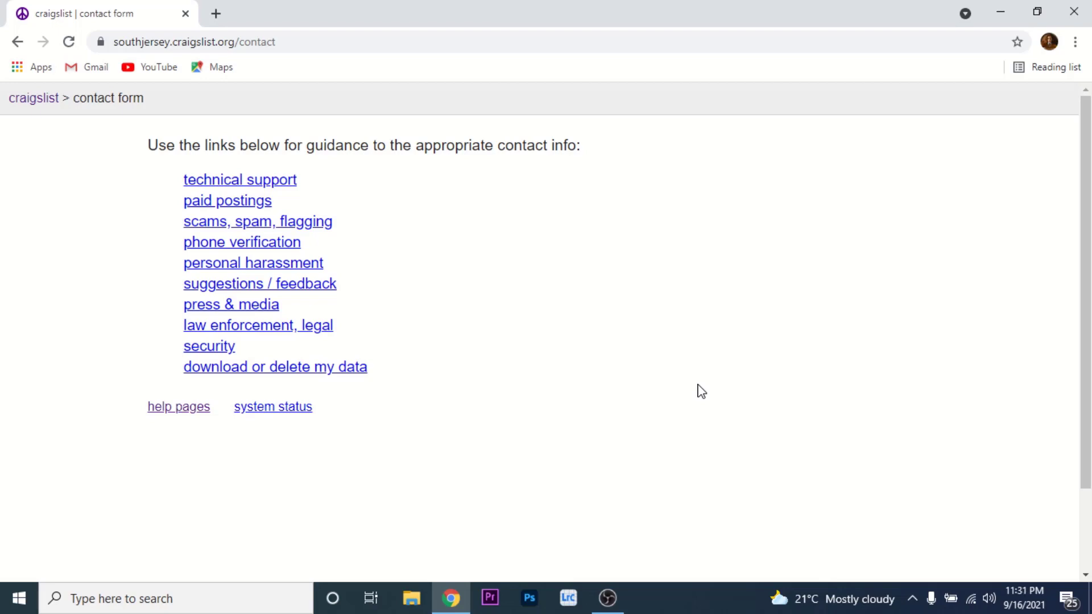
Expand the 'scams, spam, flagging' topic to show its reporting sub-topics
{"action": "left_click_drag", "start_coordinate": [429, 287], "coordinate": [342, 230]}
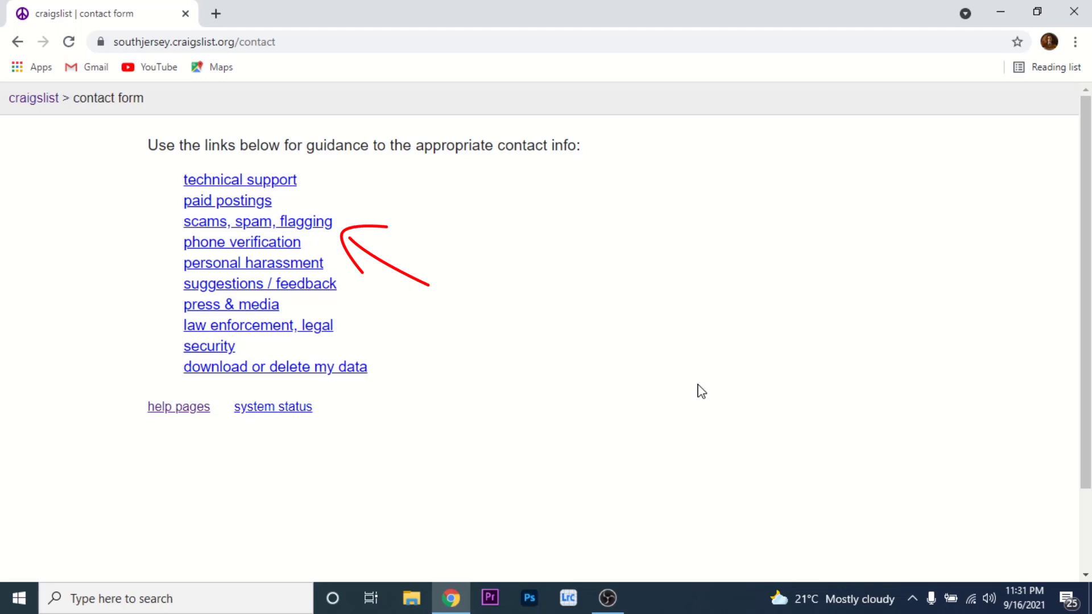
{"action": "left_click", "coordinate": [258, 222]}
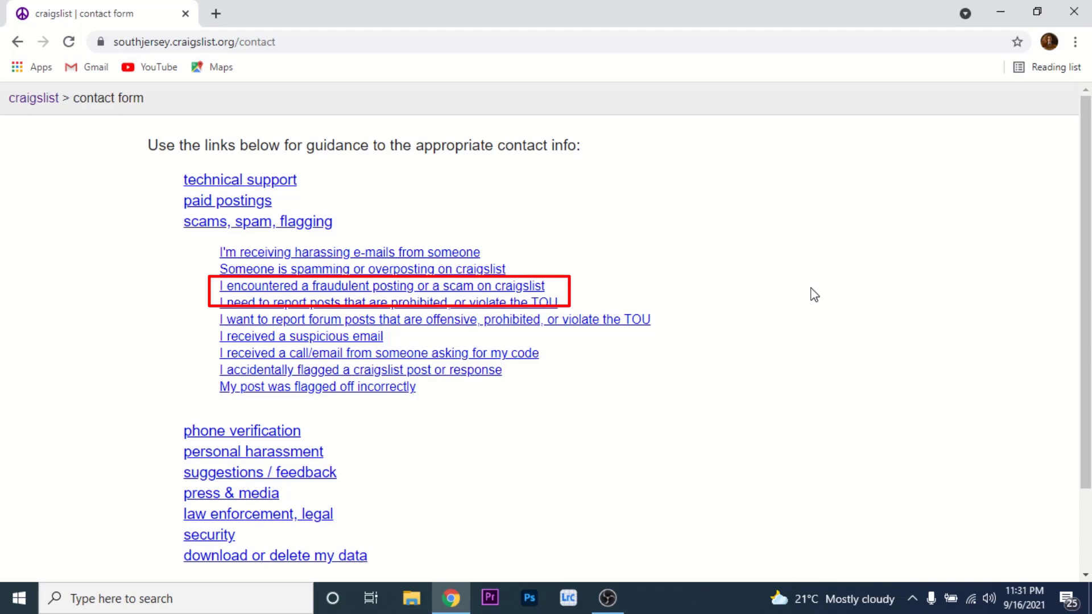
{"action": "mouse_move", "coordinate": [540, 282]}
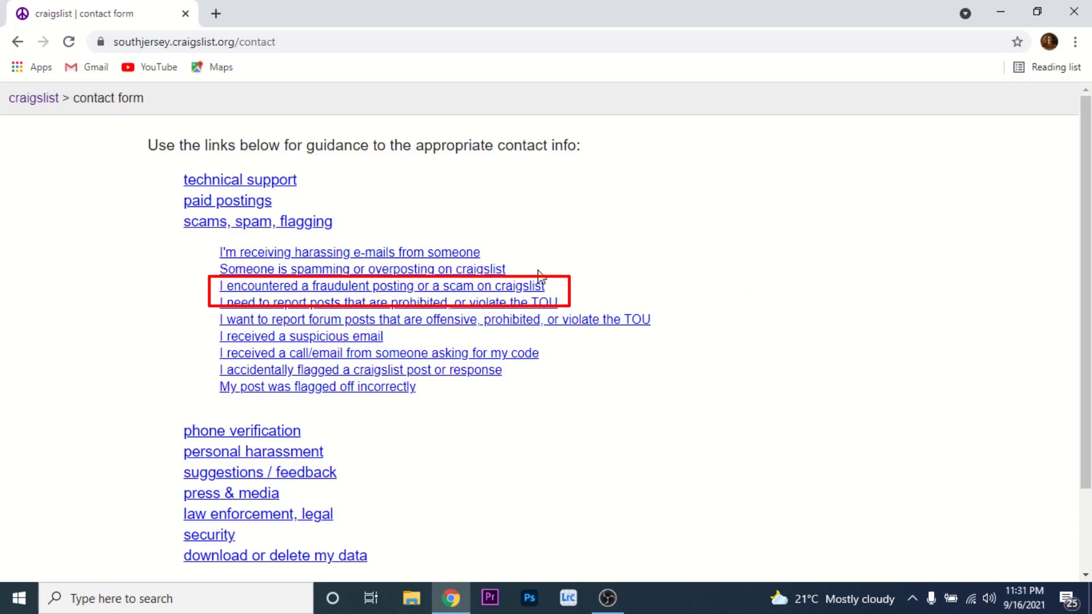
Choose 'I encountered a fraudulent posting or a scam' and reach its Contact us form
{"action": "left_click", "coordinate": [382, 286]}
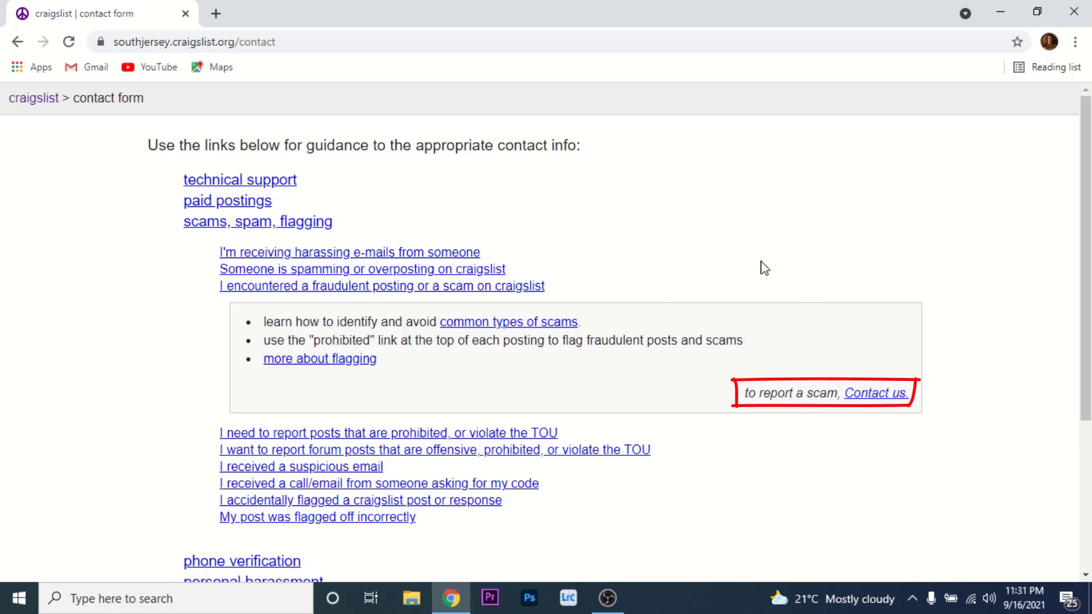
{"action": "mouse_move", "coordinate": [869, 393]}
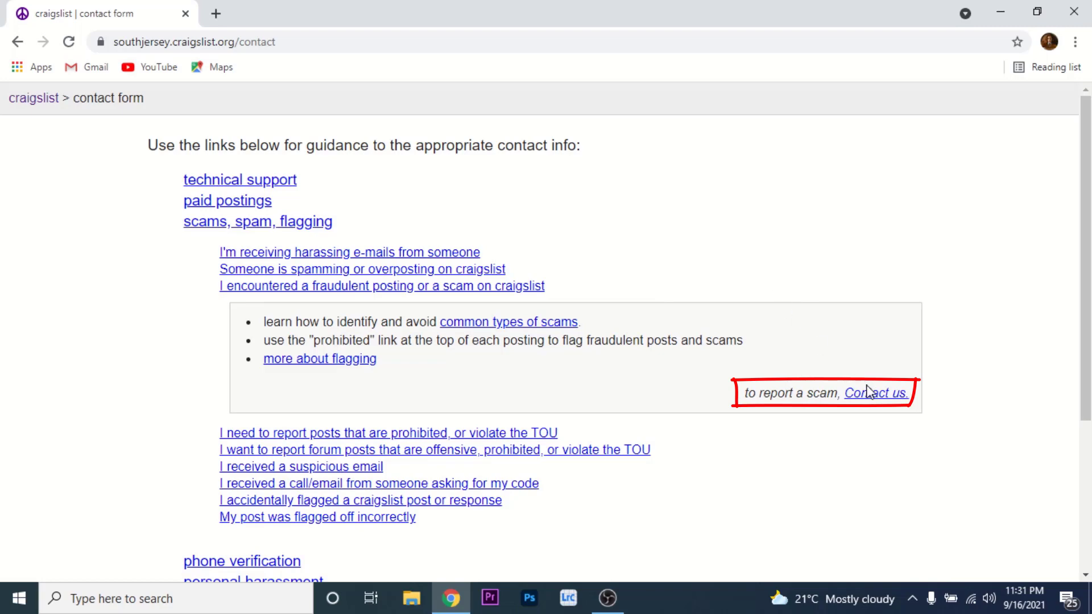
{"action": "left_click", "coordinate": [876, 393]}
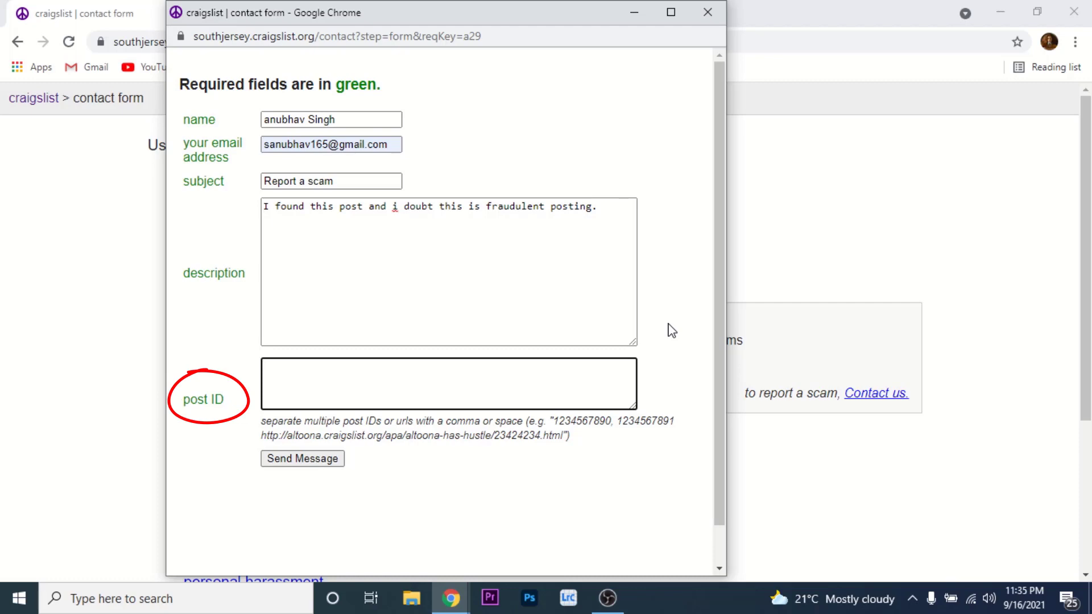
{"action": "mouse_move", "coordinate": [762, 246]}
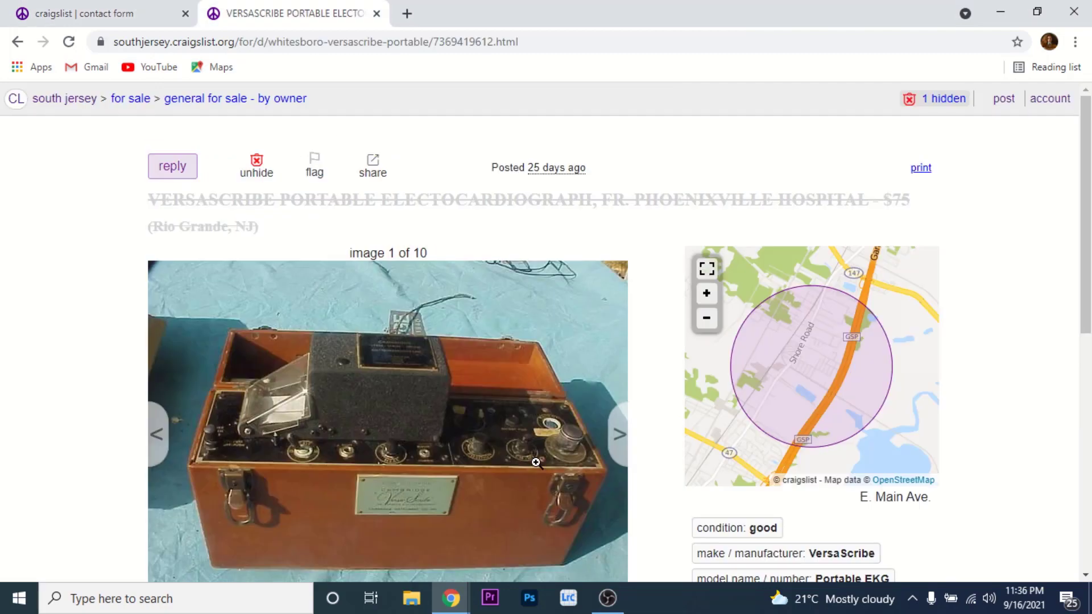
{"action": "scroll", "scroll_direction": "down", "scroll_amount": 3}
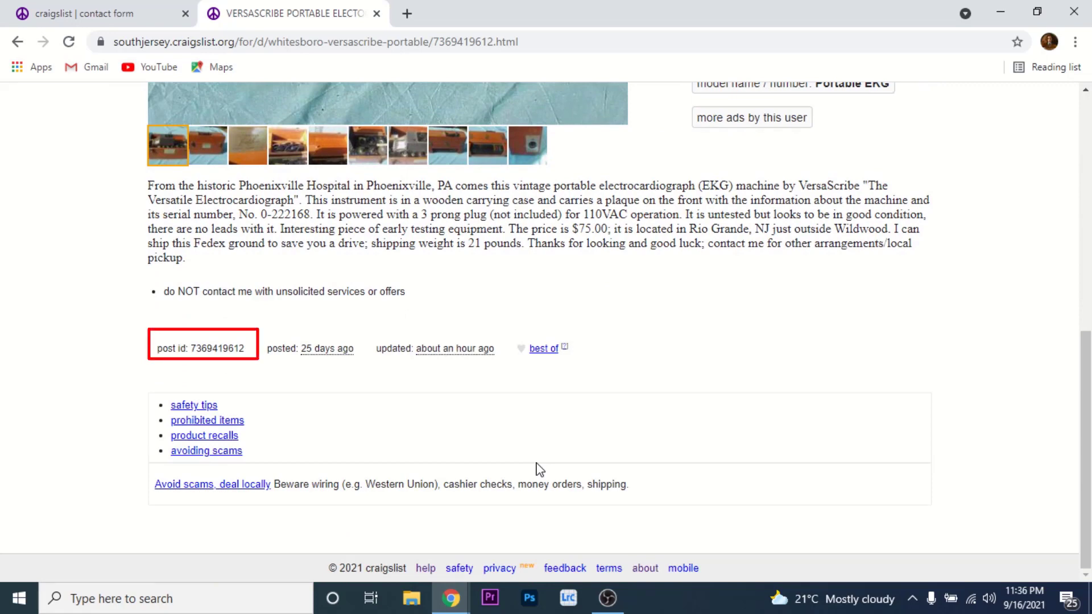
{"action": "mouse_move", "coordinate": [227, 387]}
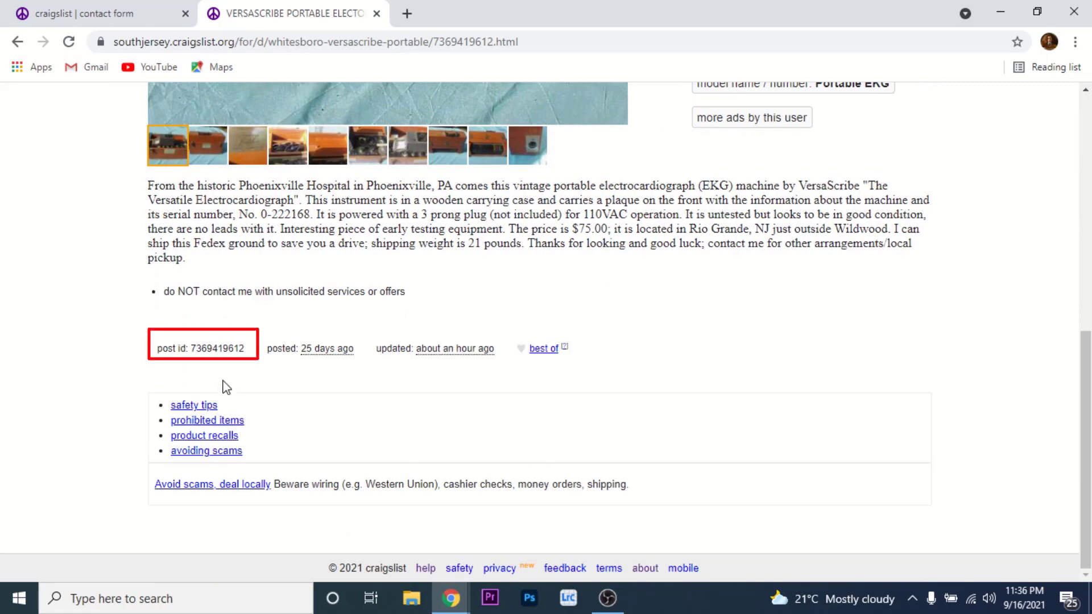
{"action": "type", "text": "7369419612"}
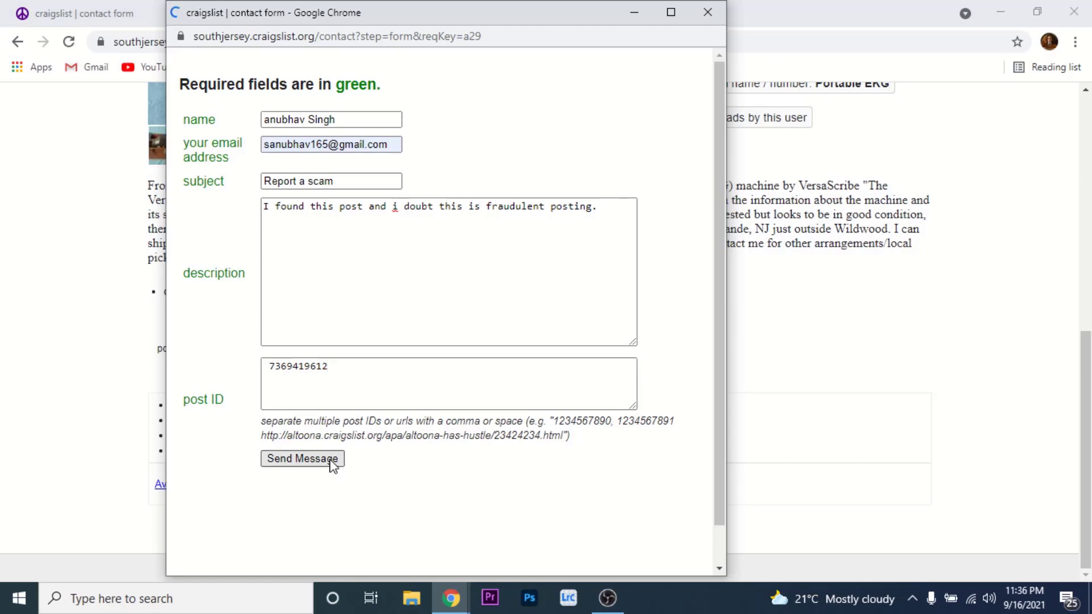
Send the completed scam report and get the message-sent confirmation
{"action": "left_click", "coordinate": [302, 458]}
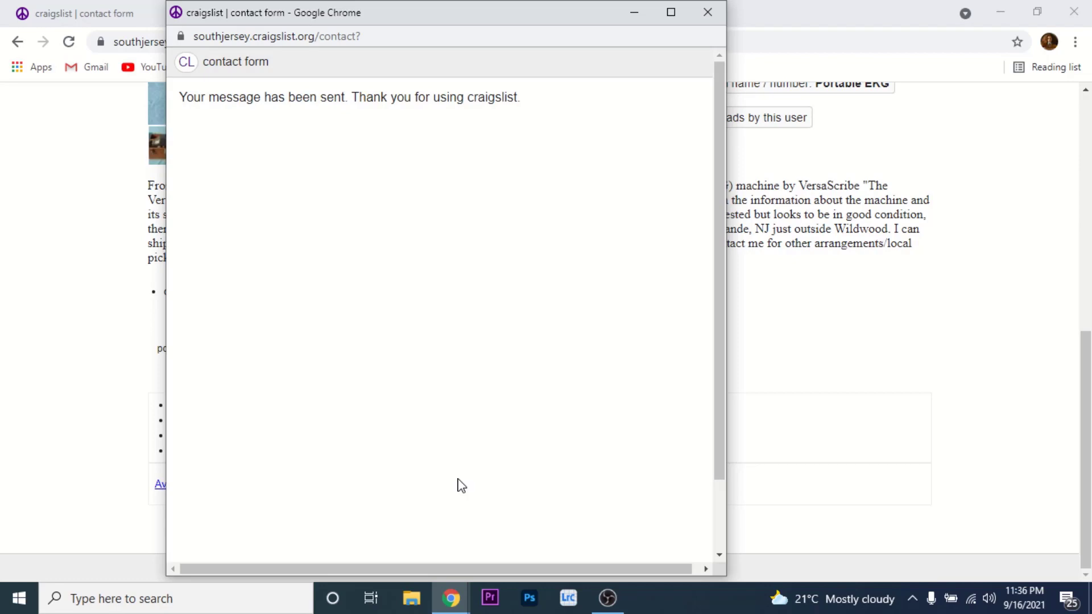